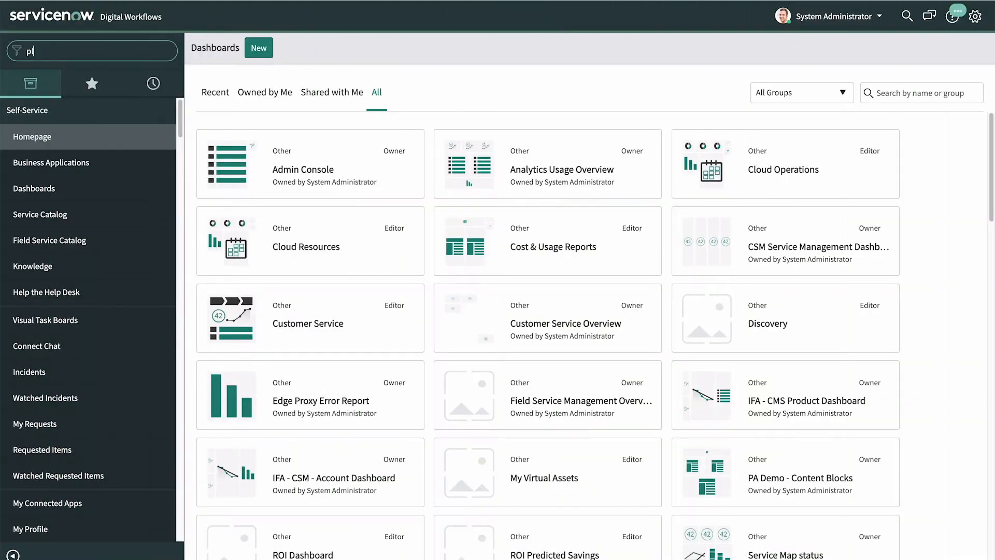
- Filter the ServiceNow navigator for 'plugins' before searching the store for servicenow
text(plugins)
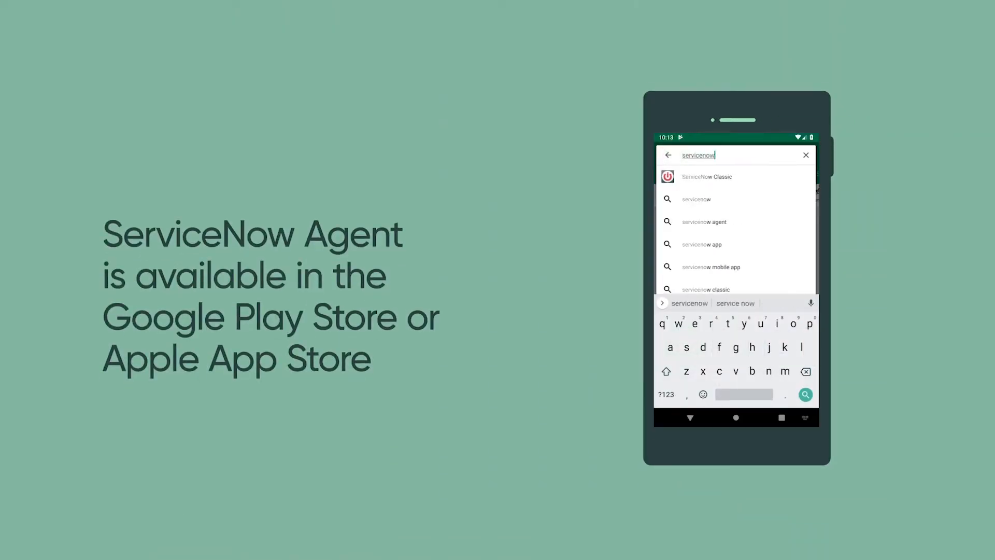
- Install ServiceNow Agent, save the nowsupporttv3 instance and log in with the entered credentials
click(705, 176)
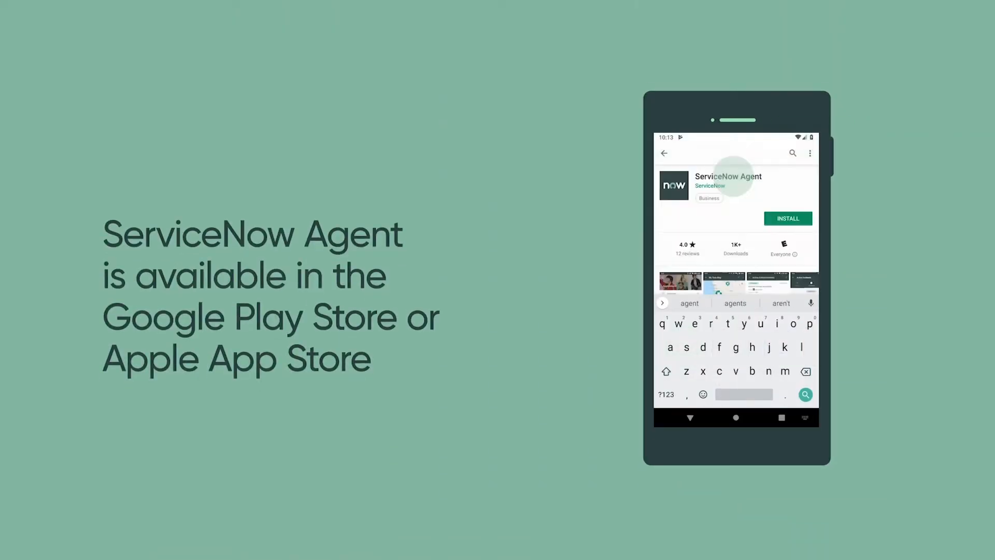
click(787, 219)
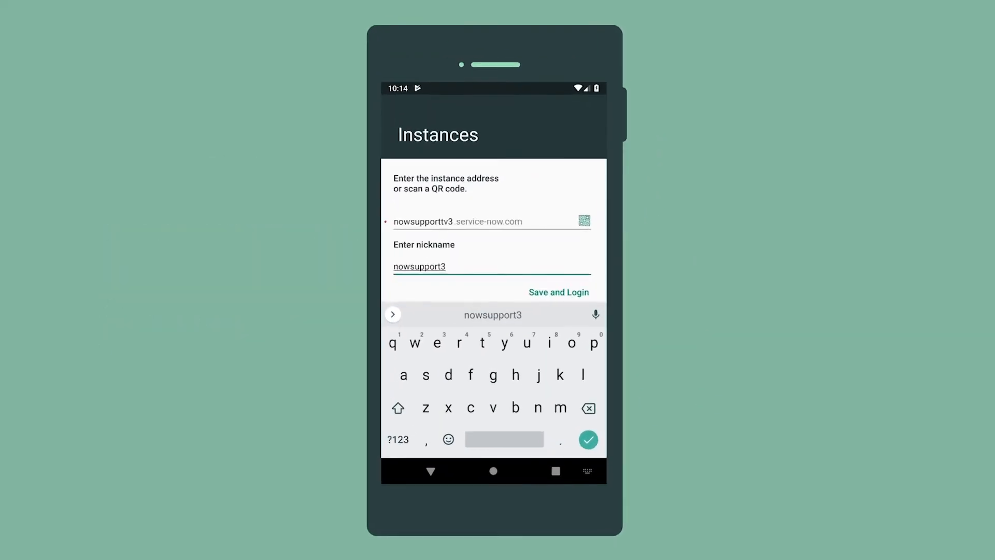
click(558, 292)
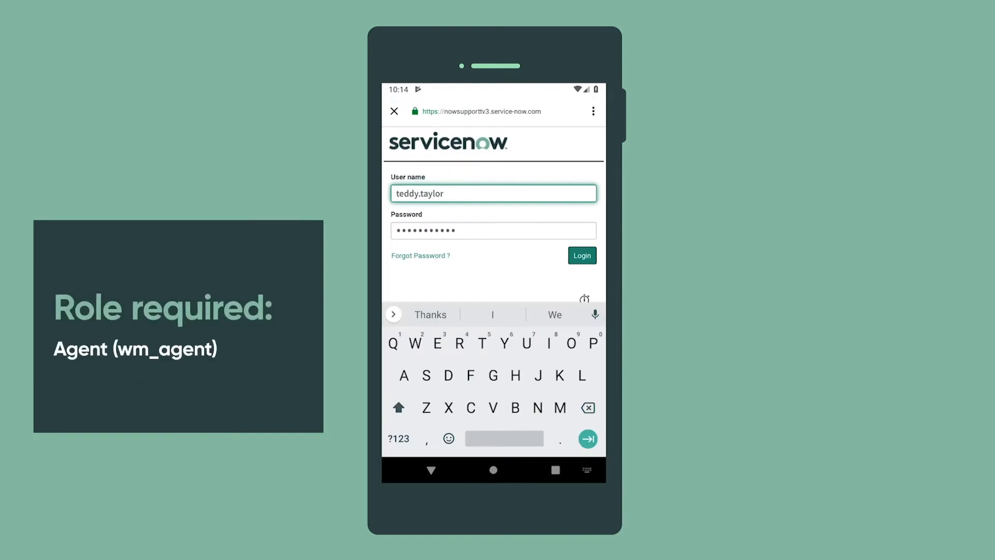
click(580, 255)
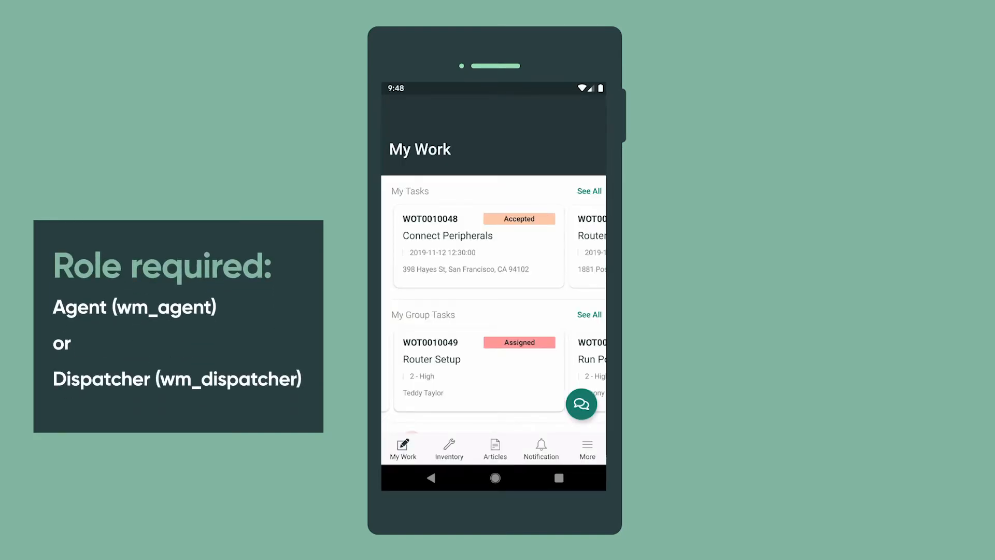
- Visit Articles, return to My Work, then view My Schedule for November 2019 and another day
click(494, 449)
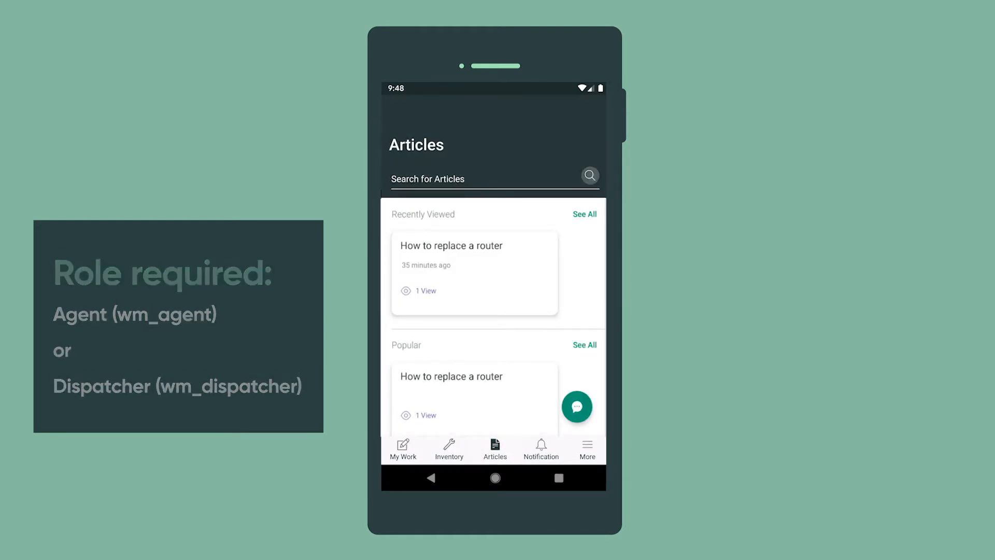
click(402, 449)
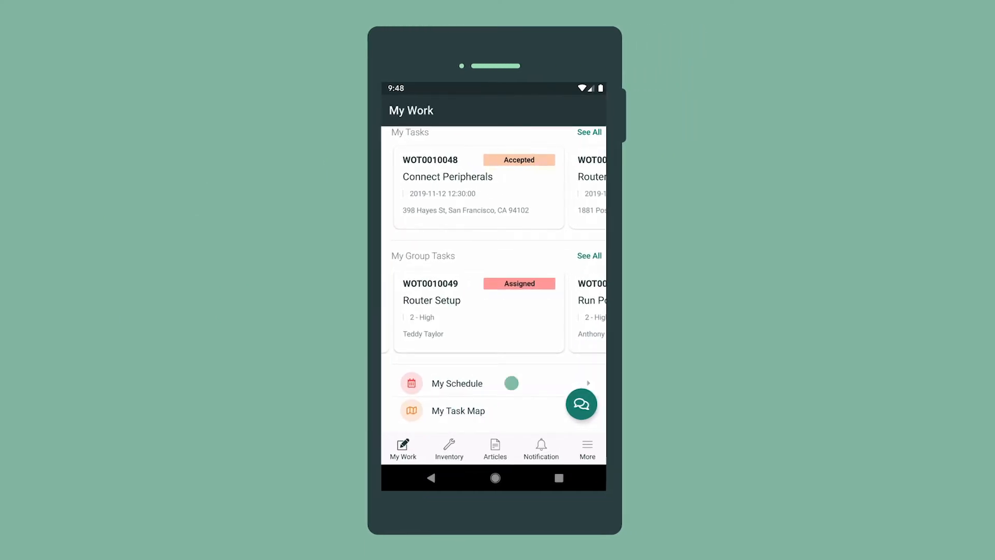
click(456, 382)
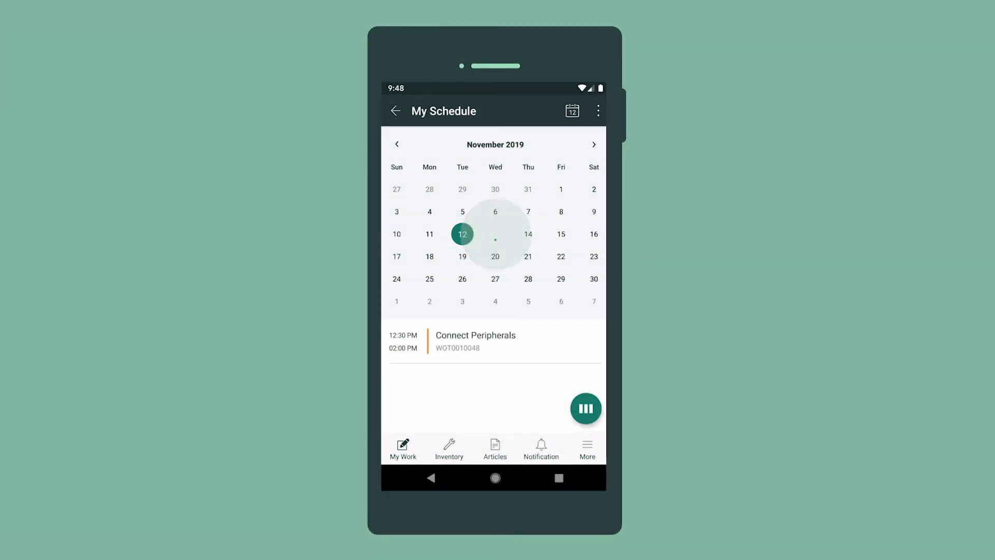
click(495, 235)
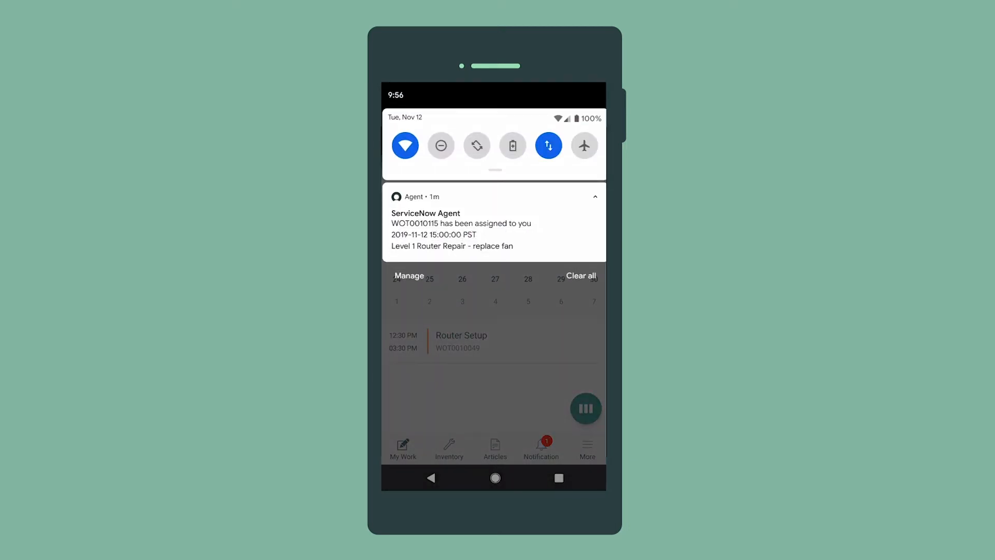
- Follow the WOT0010115 assignment notification through the notifications list to My Tasks
click(541, 449)
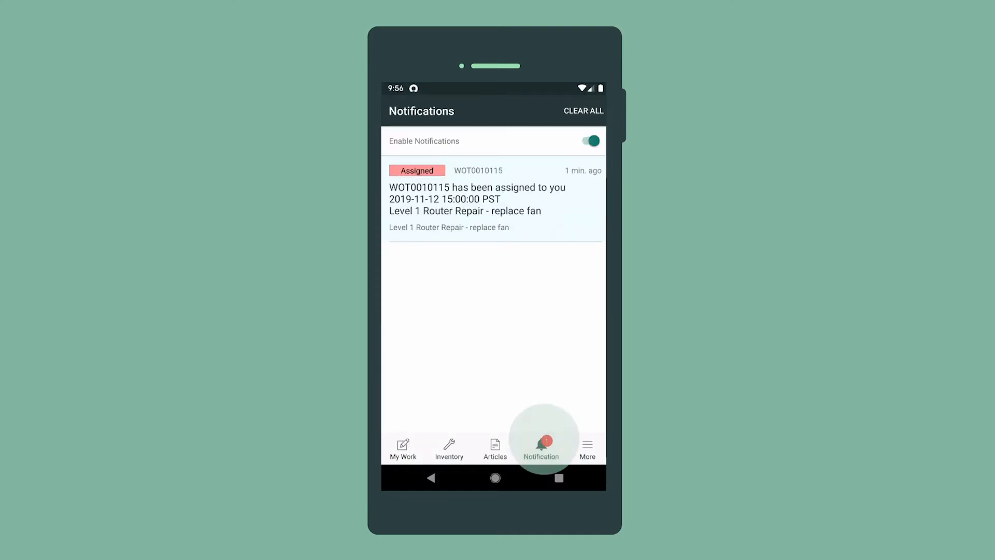
click(541, 449)
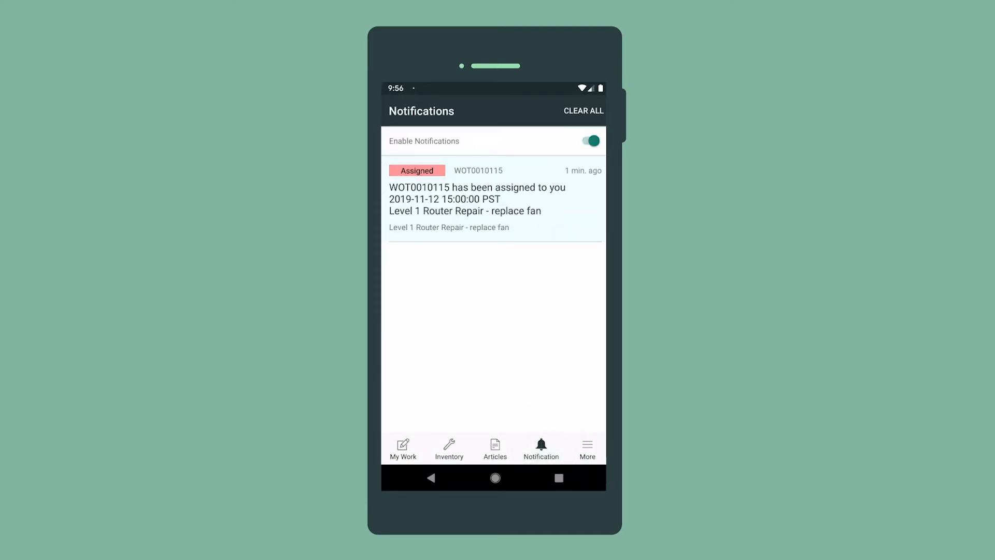
click(494, 203)
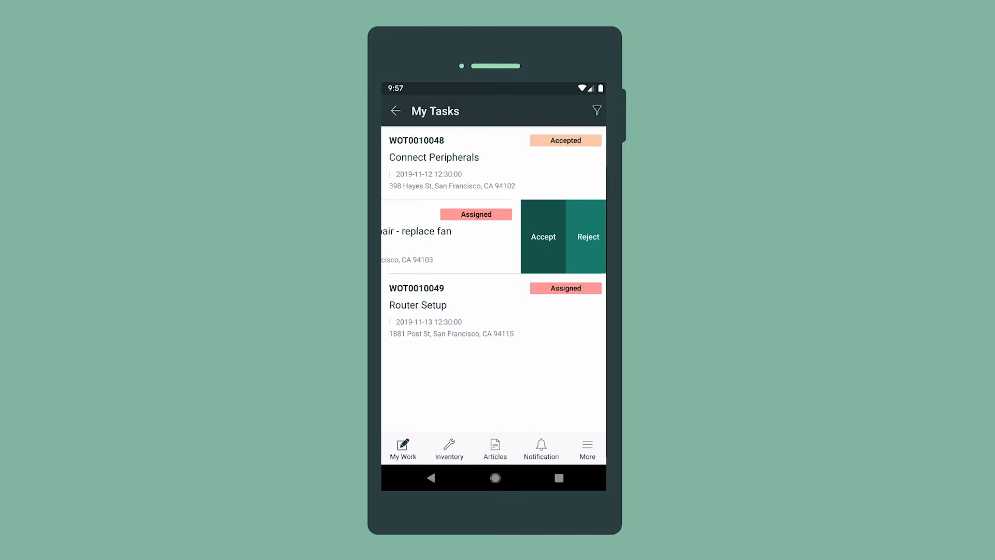
- Accept task WOT0010115, view its Router Cooling Fan part requirement and locate stock on the asset map
click(542, 236)
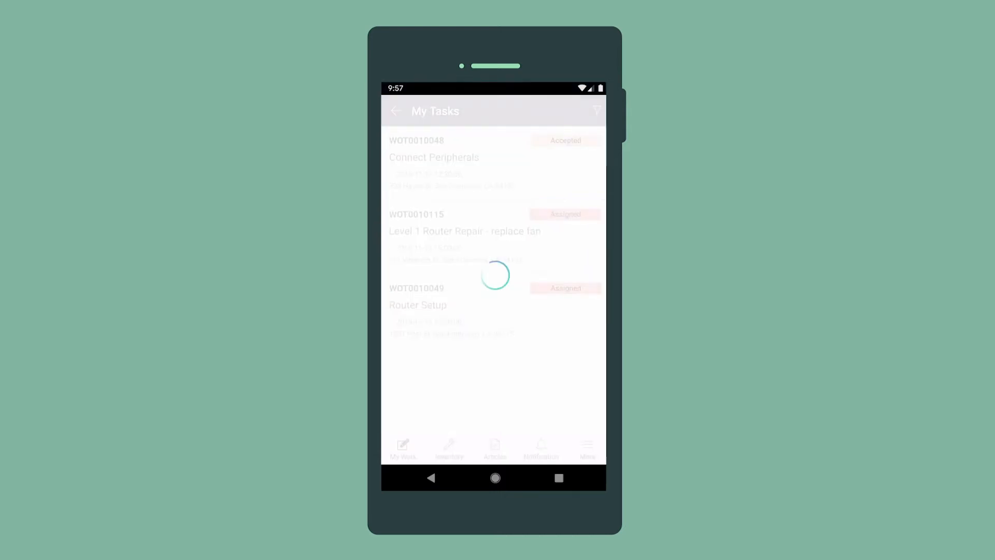
click(464, 231)
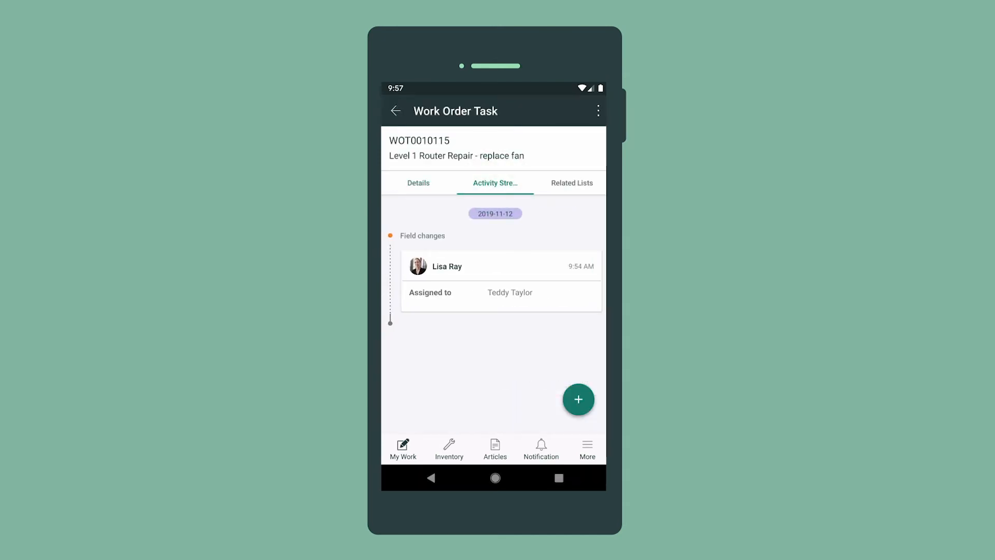
click(570, 182)
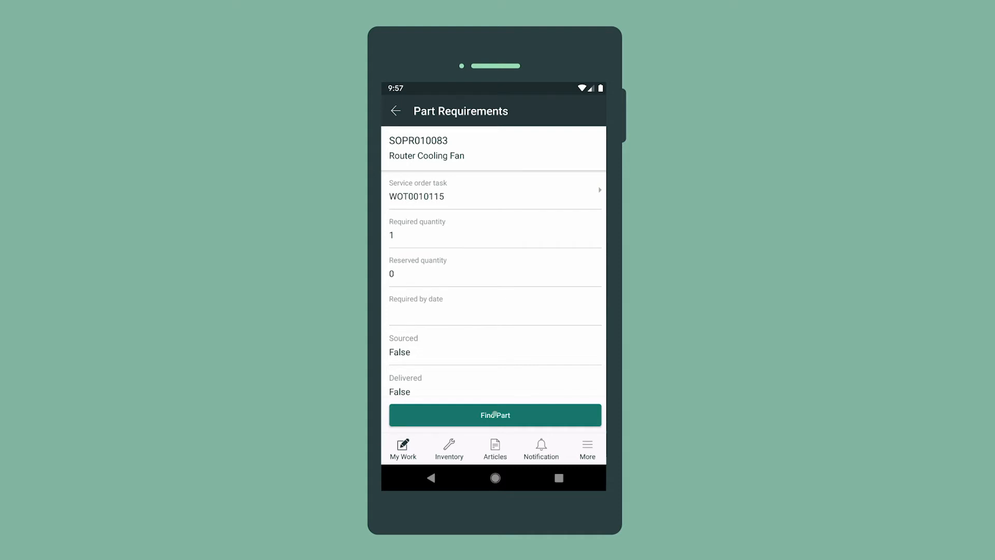
click(495, 415)
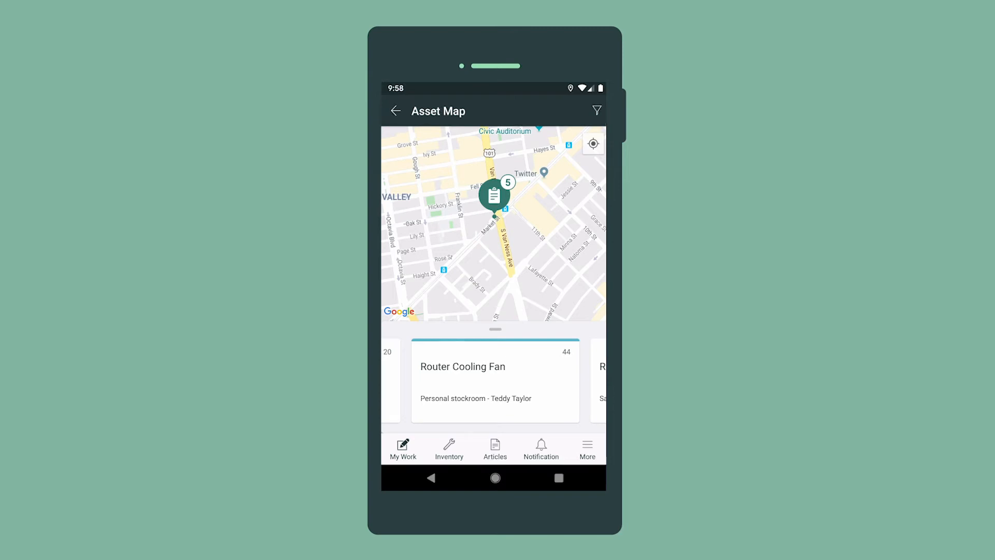
- Source one Router Cooling Fan from its stock details, choosing the receiving stockroom
click(496, 380)
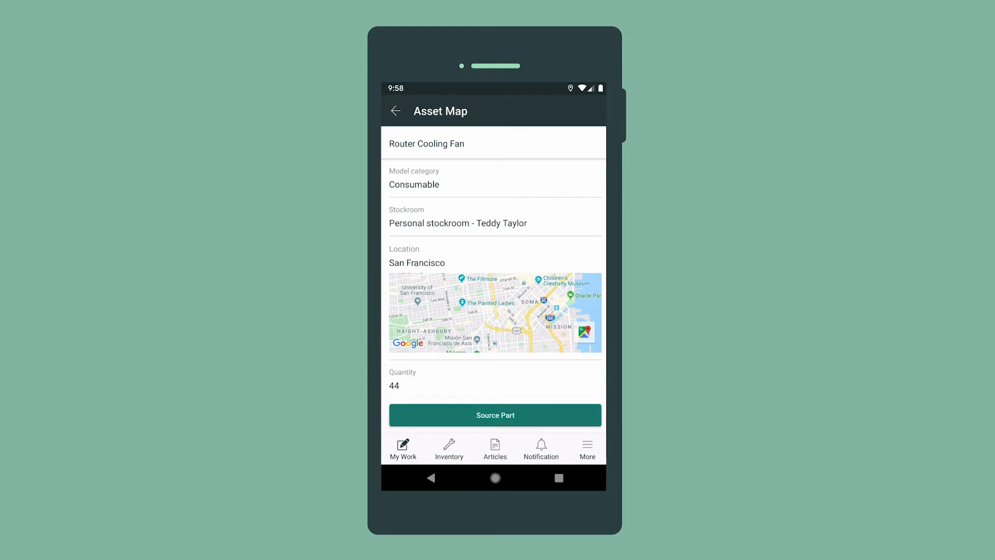
click(495, 415)
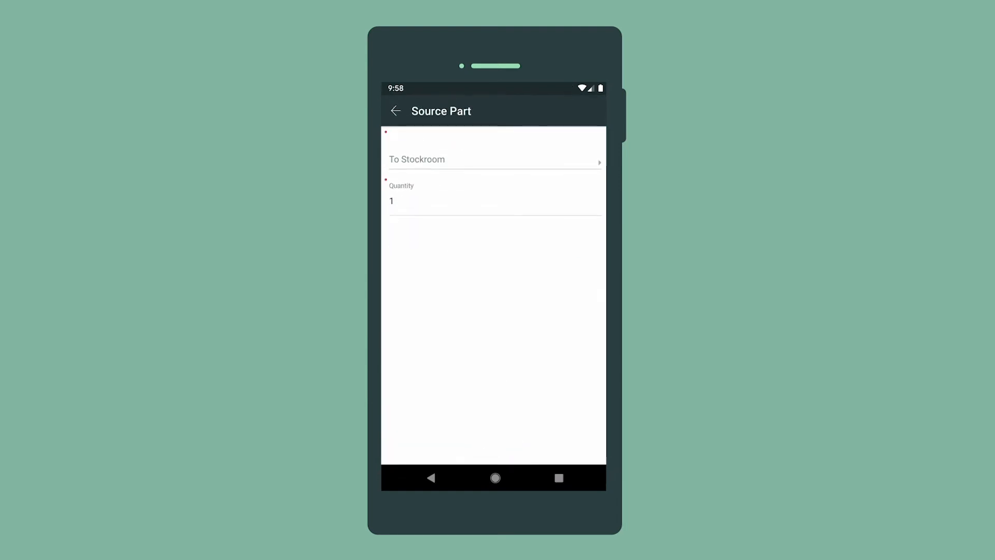
click(493, 160)
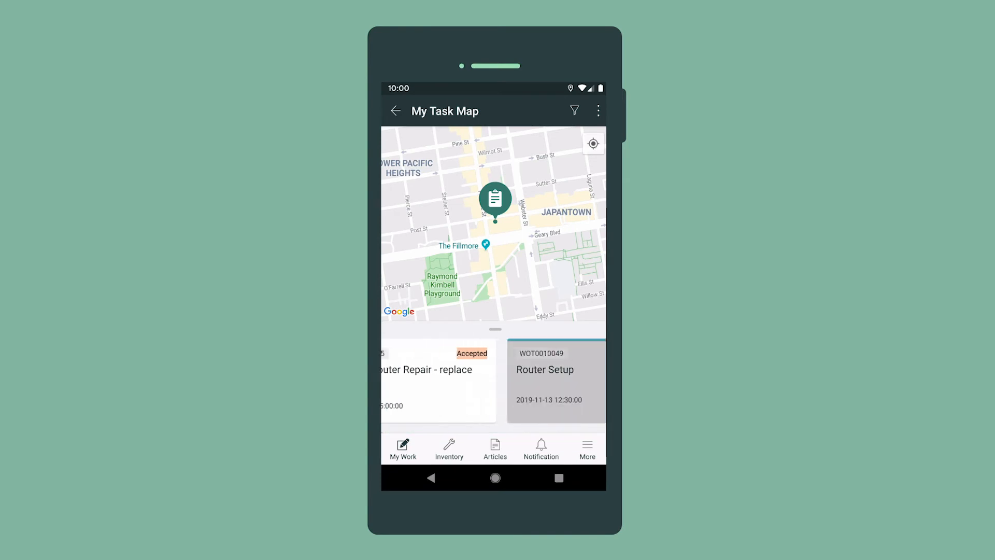
- Start work on the fan repair task from the map, review the overflow menu and return to My Work
click(437, 380)
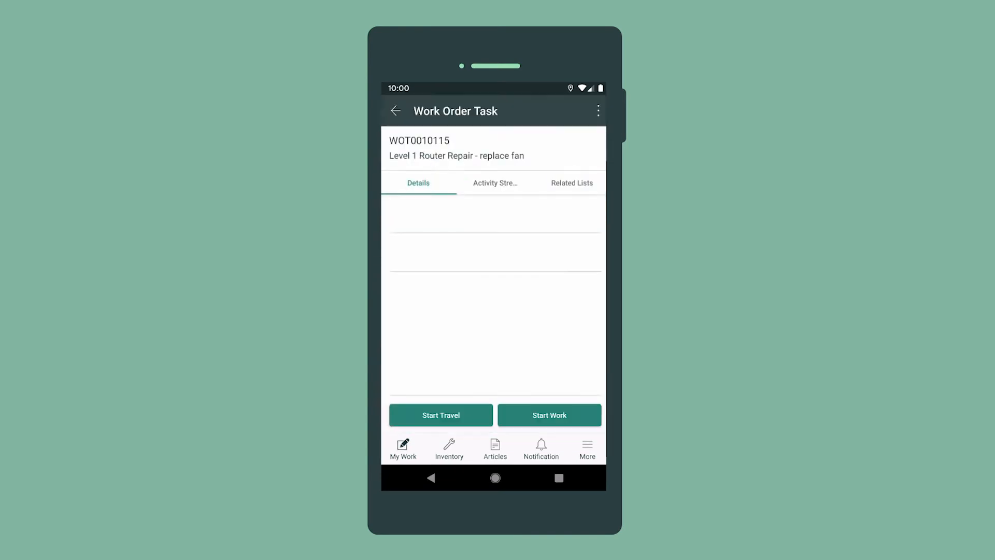
click(597, 111)
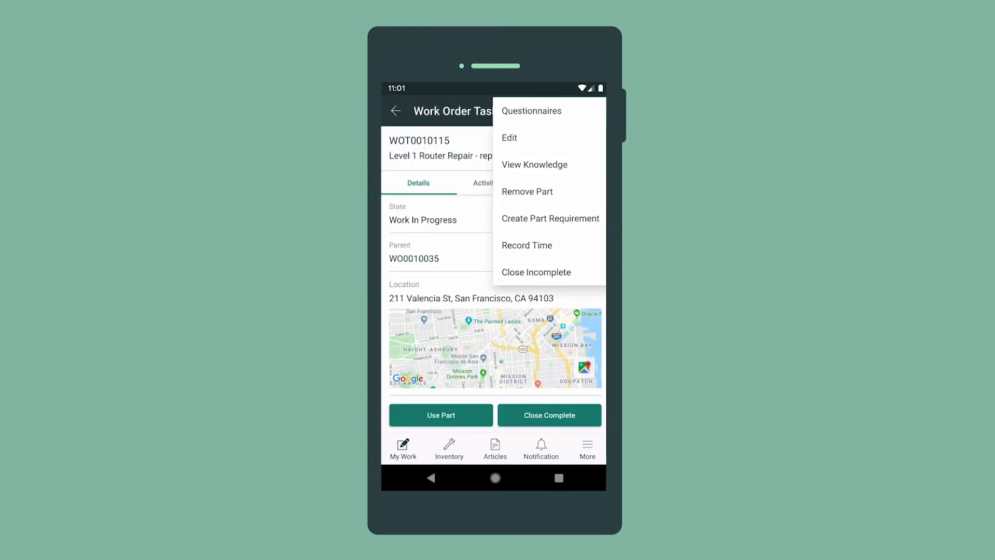
click(535, 165)
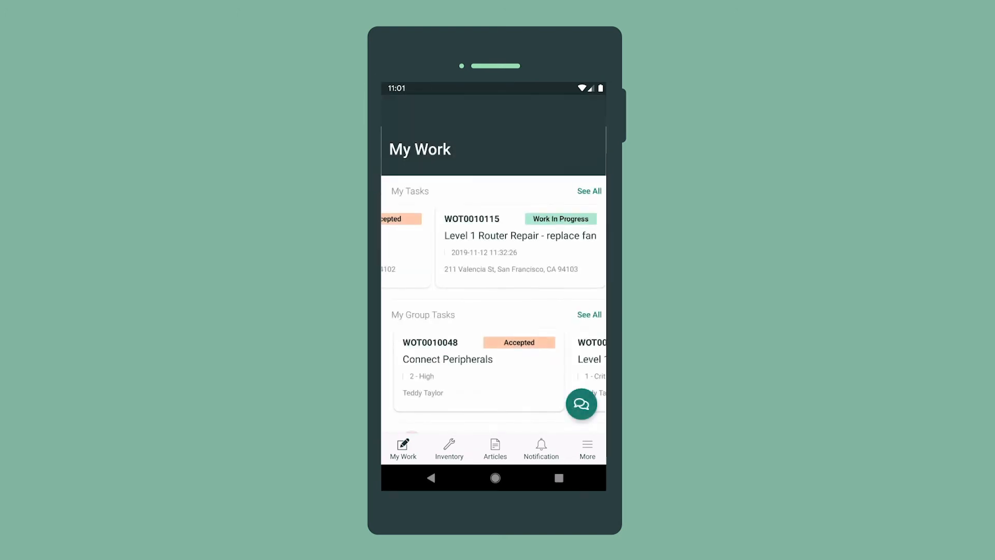
click(581, 403)
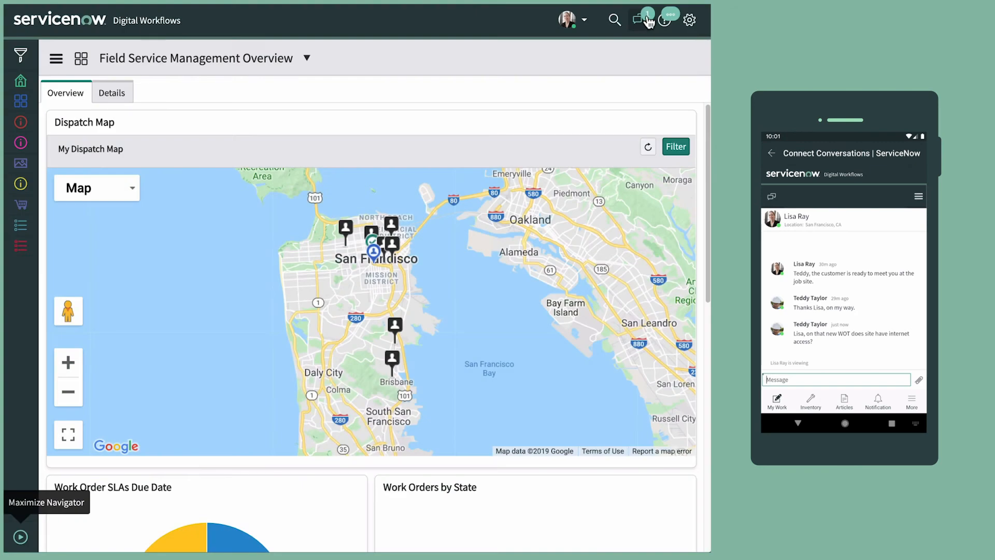
- Exchange Connect chat messages: dispatcher advises preparing for offline mode, technician replies 'Thanks, will do!'
click(640, 20)
text(I'm not sure. Prepa)
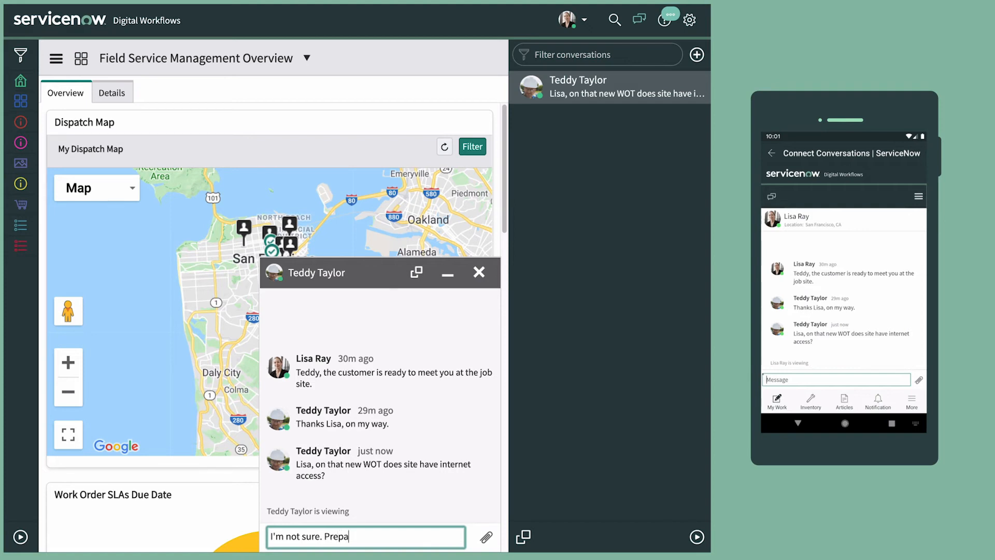
text(re for offline mode)
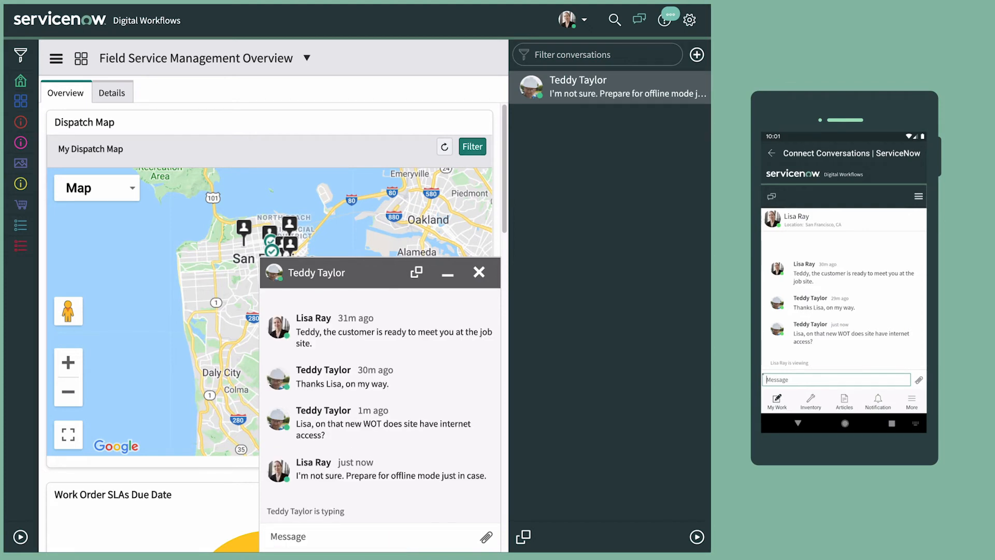
text(Thanks, will)
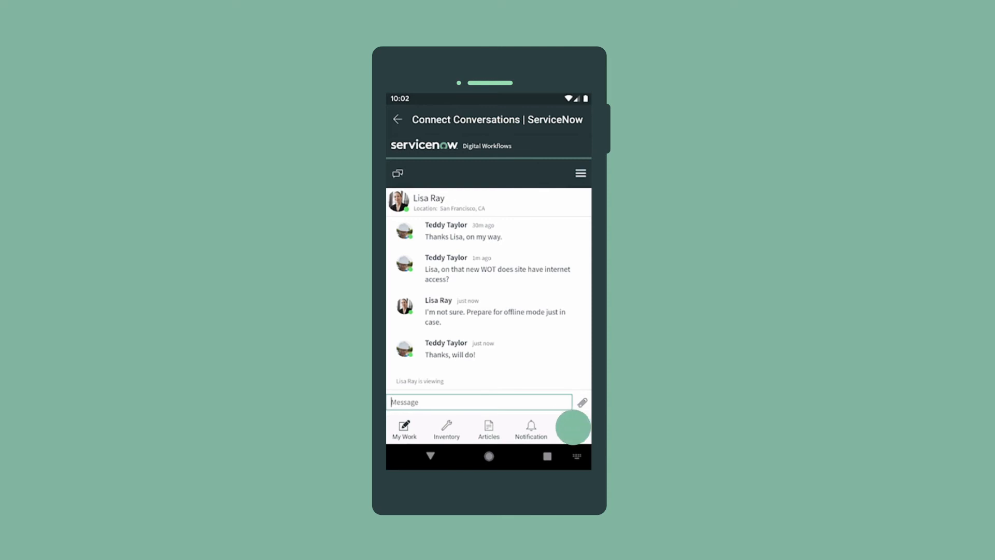
- Download the offline data (1.8 MB cache) and switch the app into Offline Mode
click(570, 429)
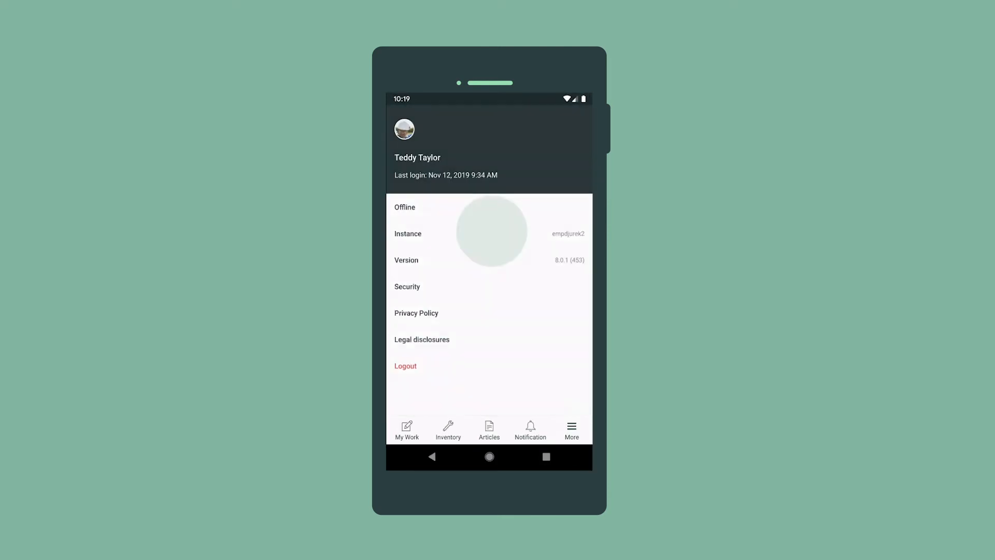
click(405, 207)
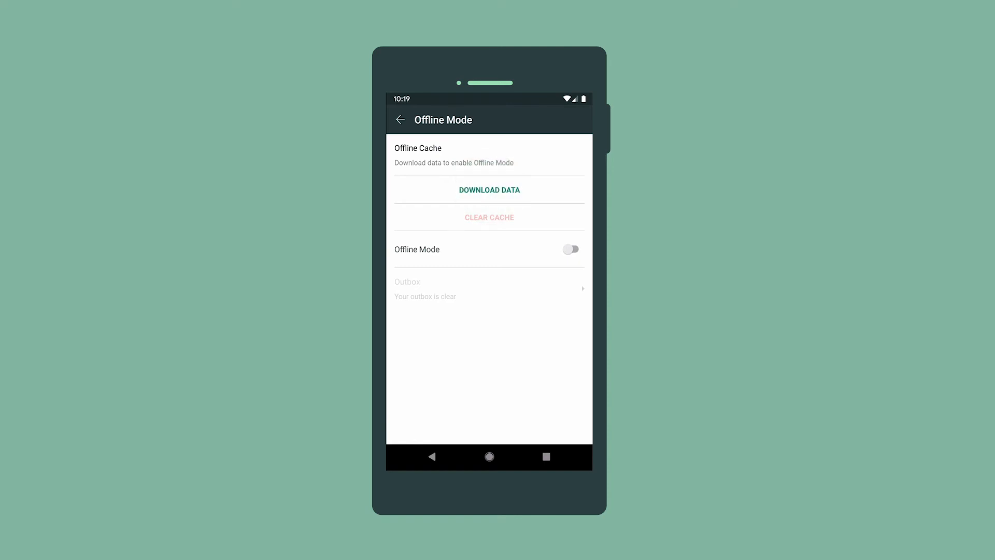
click(489, 190)
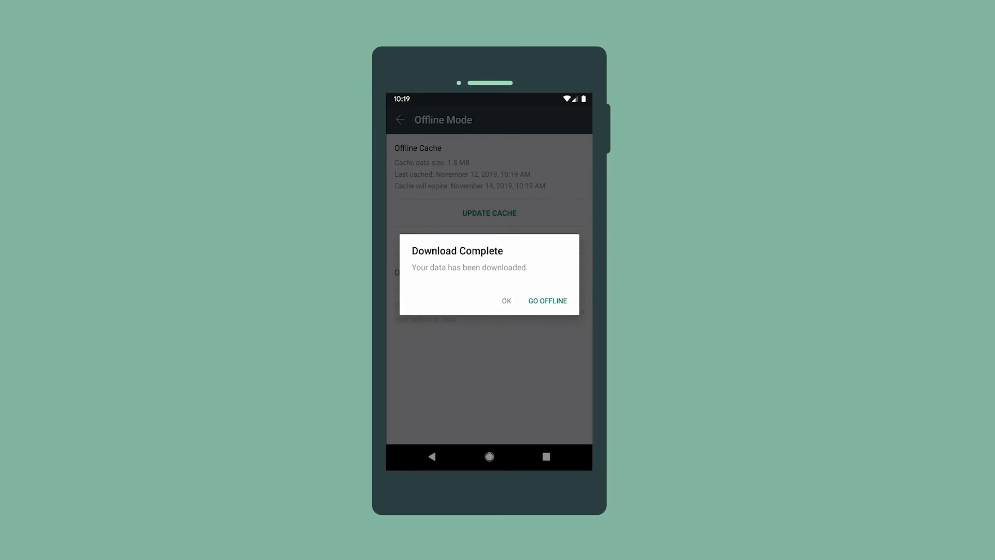
click(507, 301)
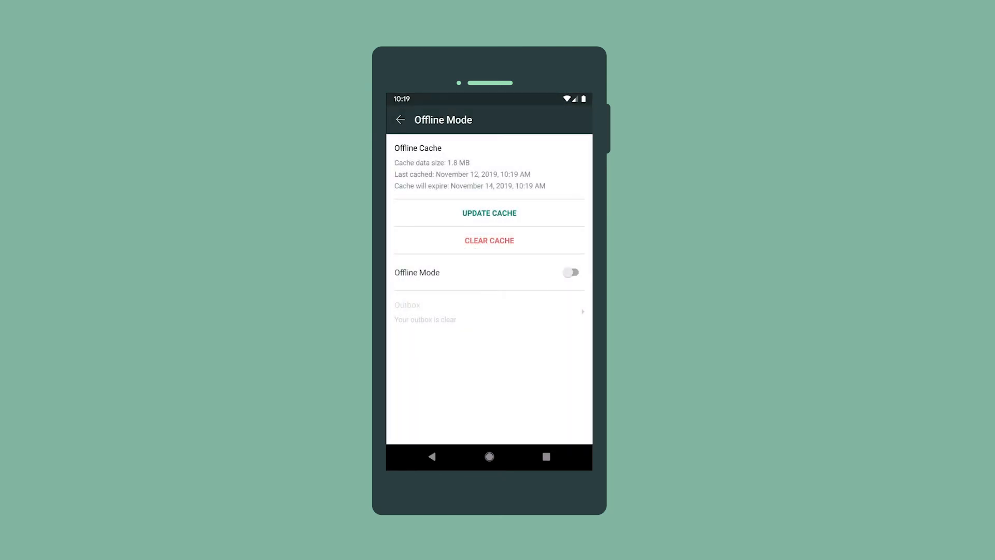
click(570, 273)
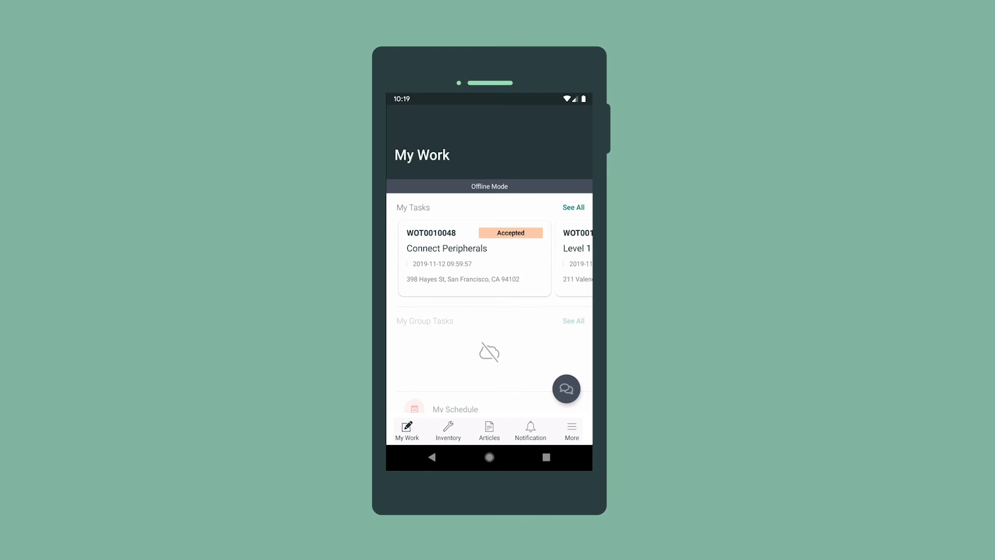
- While offline, start work on WOT0010115 from My Tasks and dismiss the saved-to-outbox notice
click(572, 207)
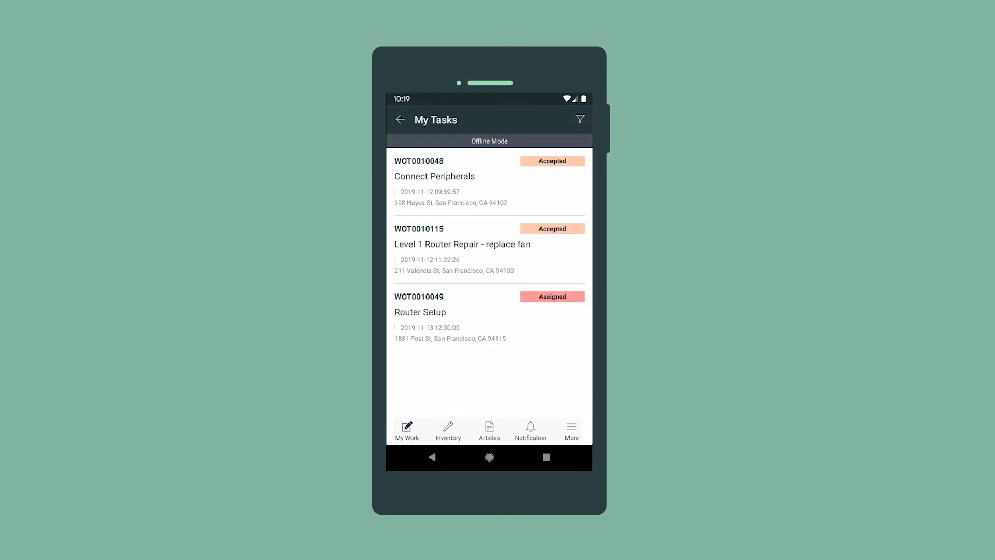
click(462, 245)
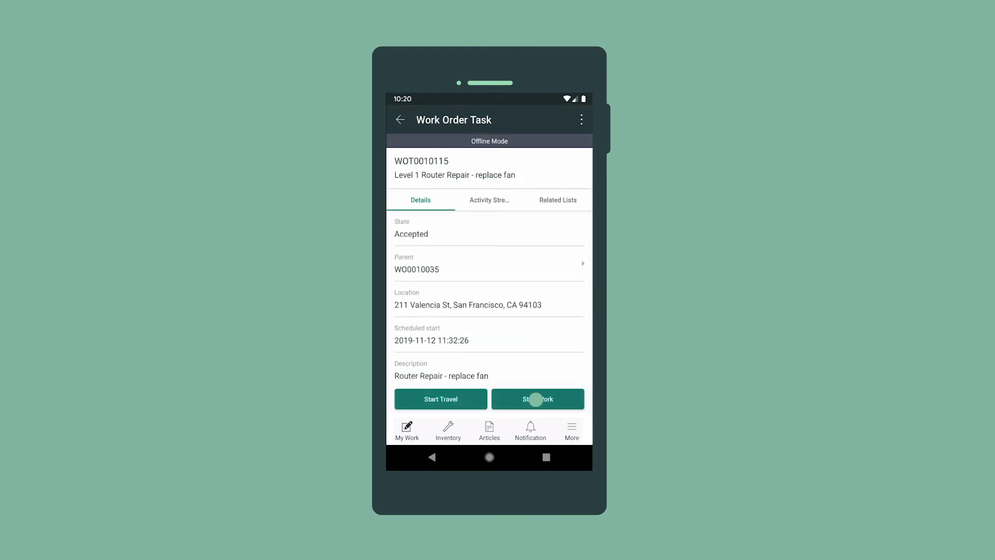
click(536, 398)
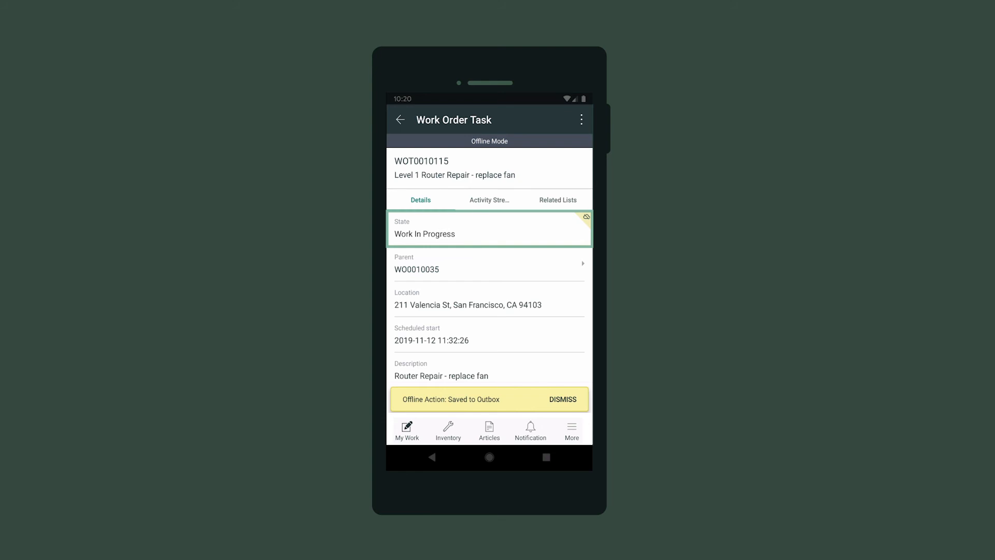
click(560, 398)
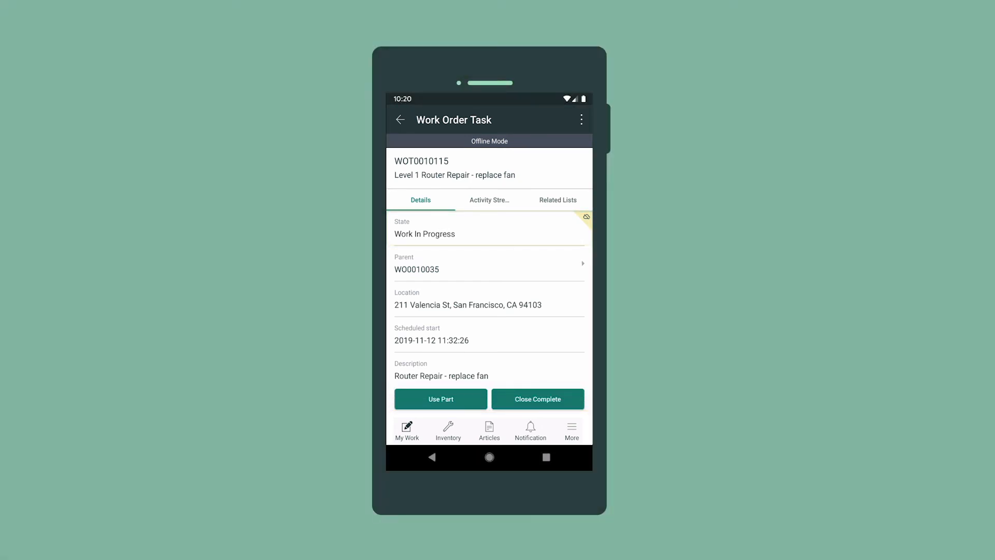
- Record one cooling fan (quantity 1.0) as a part used on the task
click(440, 398)
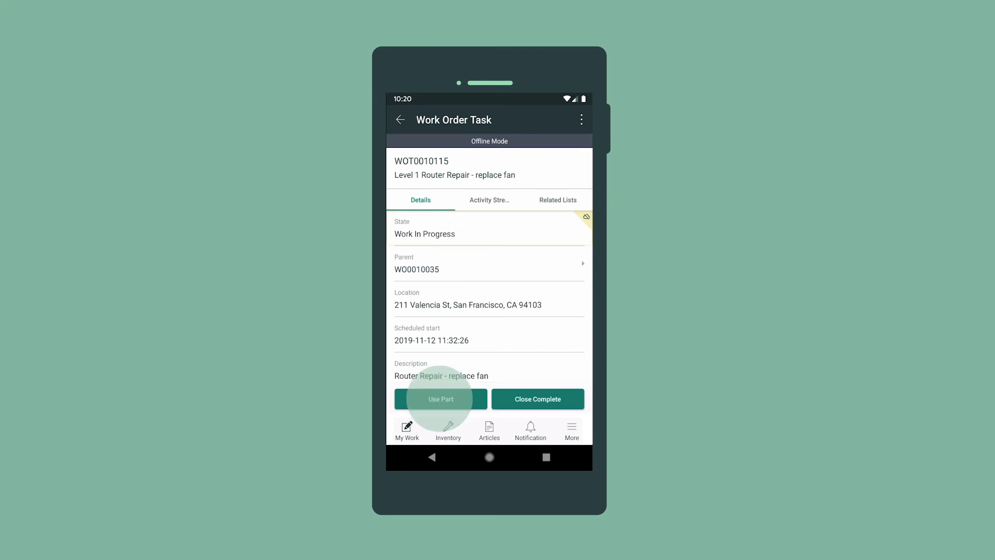
click(440, 399)
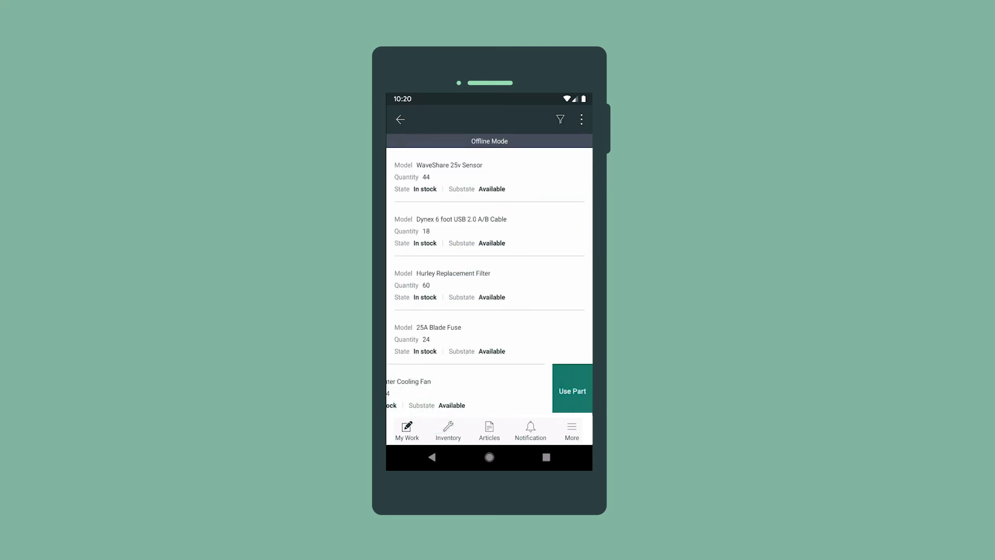
click(571, 390)
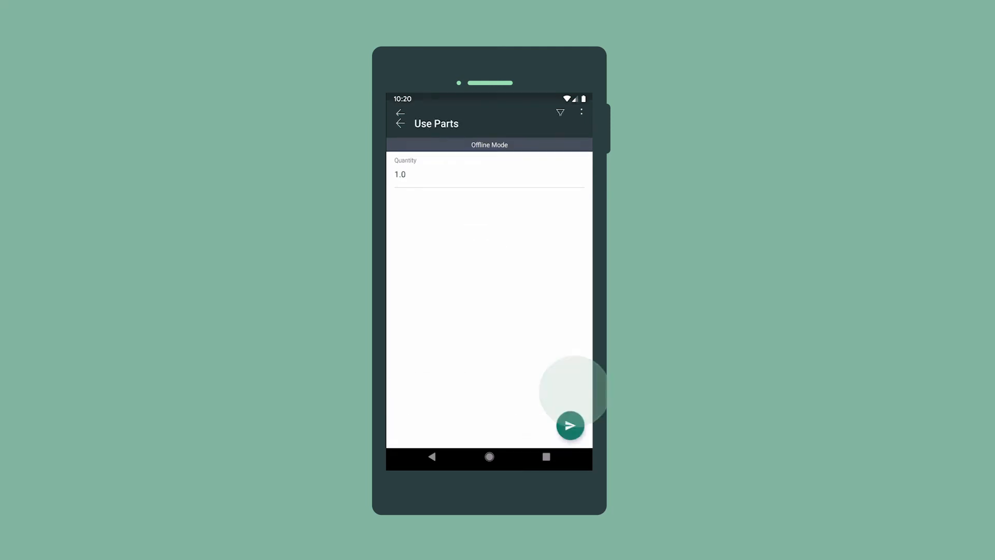
click(401, 121)
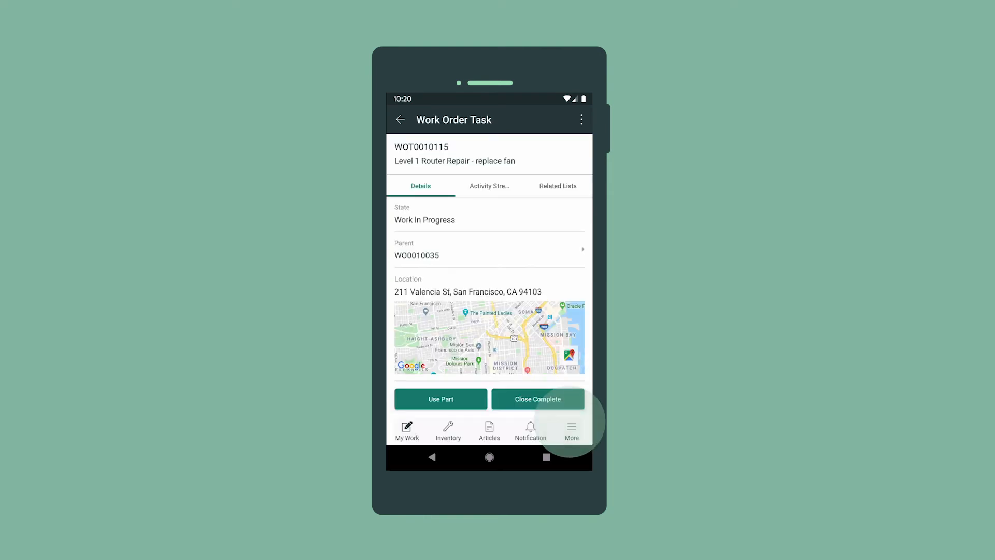
- Start Remove Part from the task's extra actions, which lists no data available
click(581, 119)
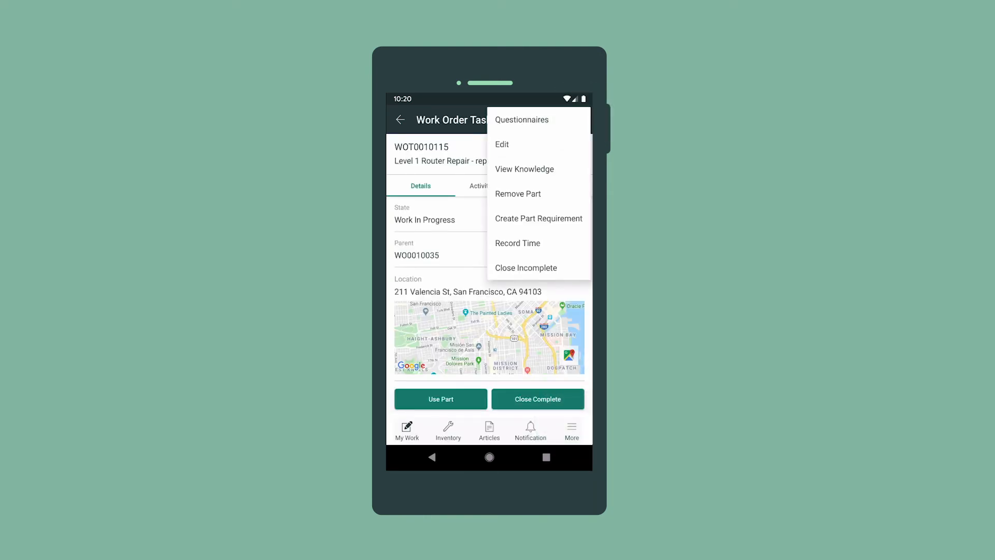
click(517, 194)
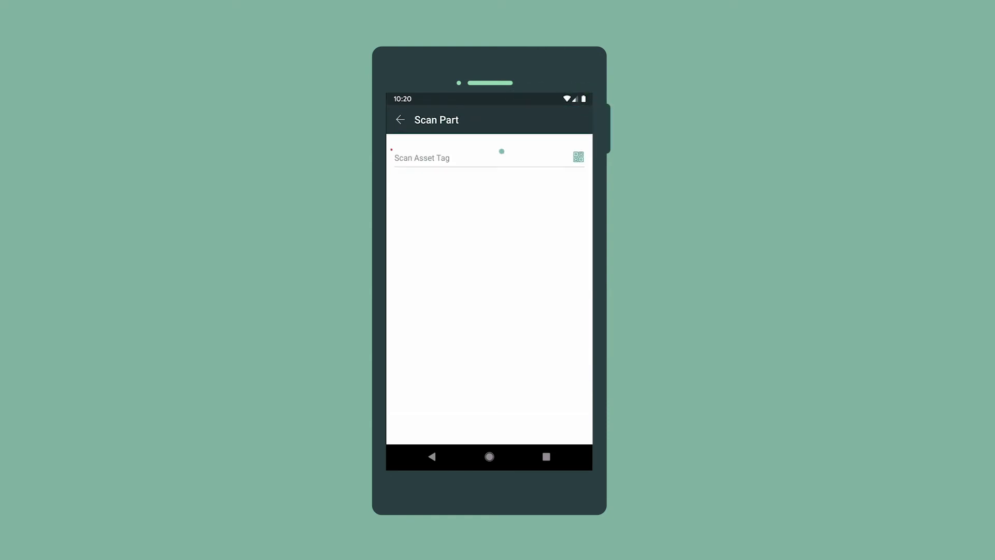
click(577, 157)
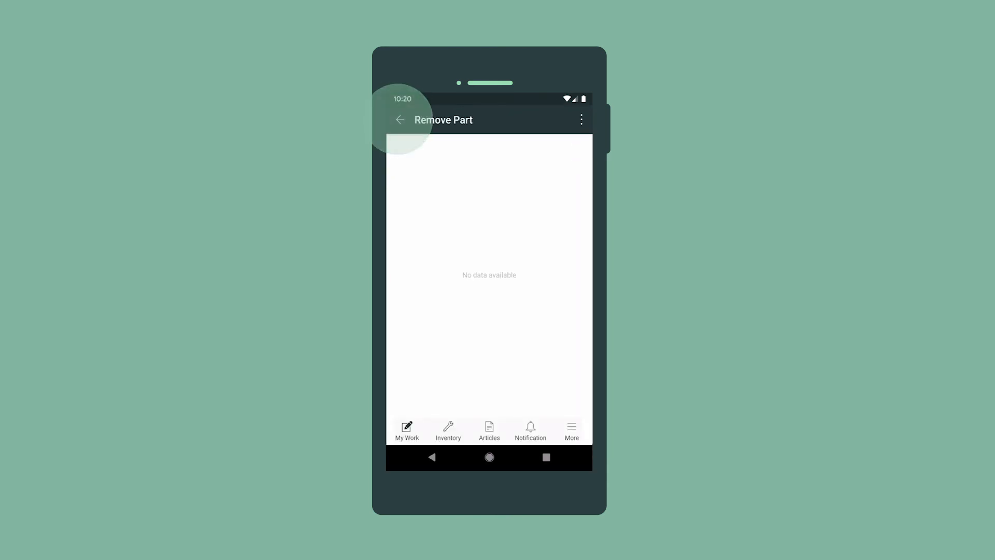
- Record 1 hour of work time on the task
click(400, 119)
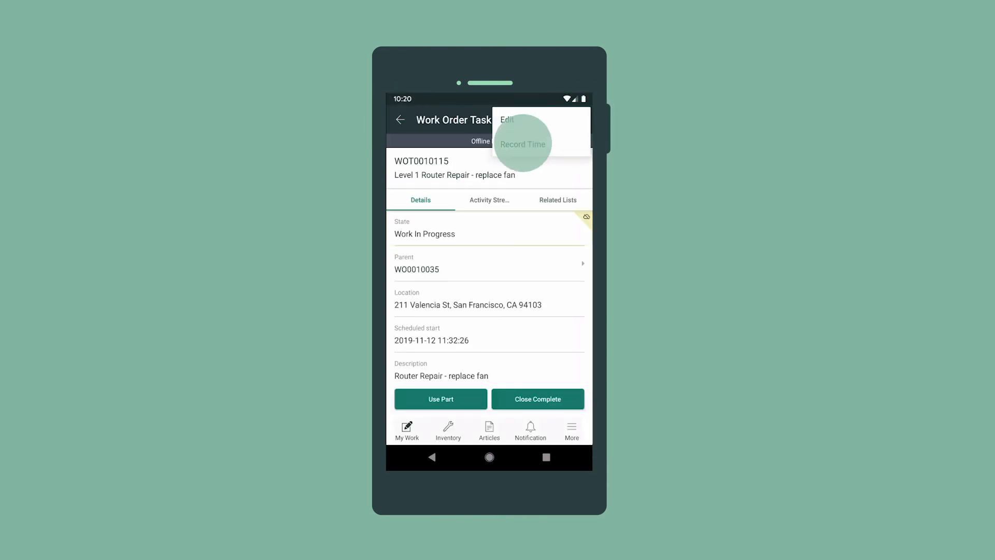
click(522, 144)
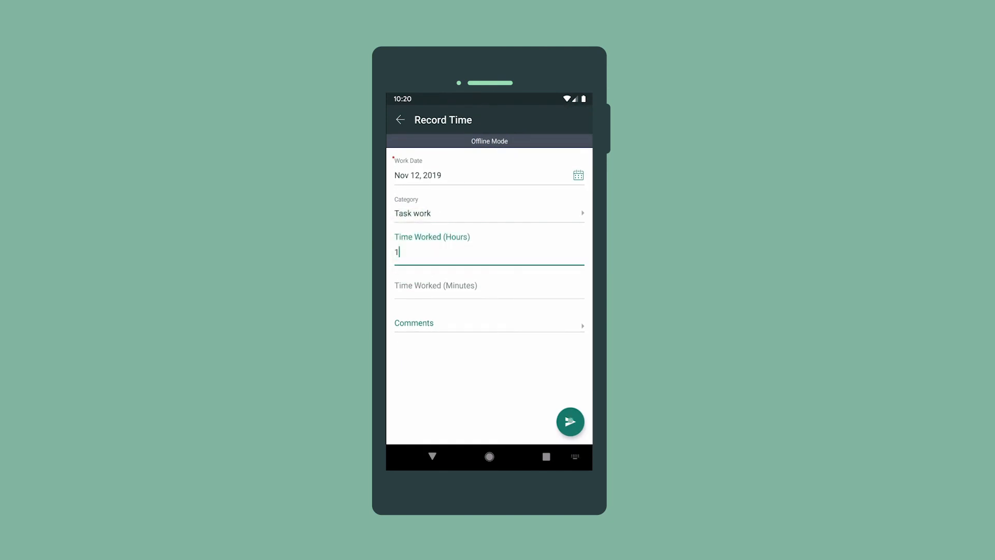
click(569, 422)
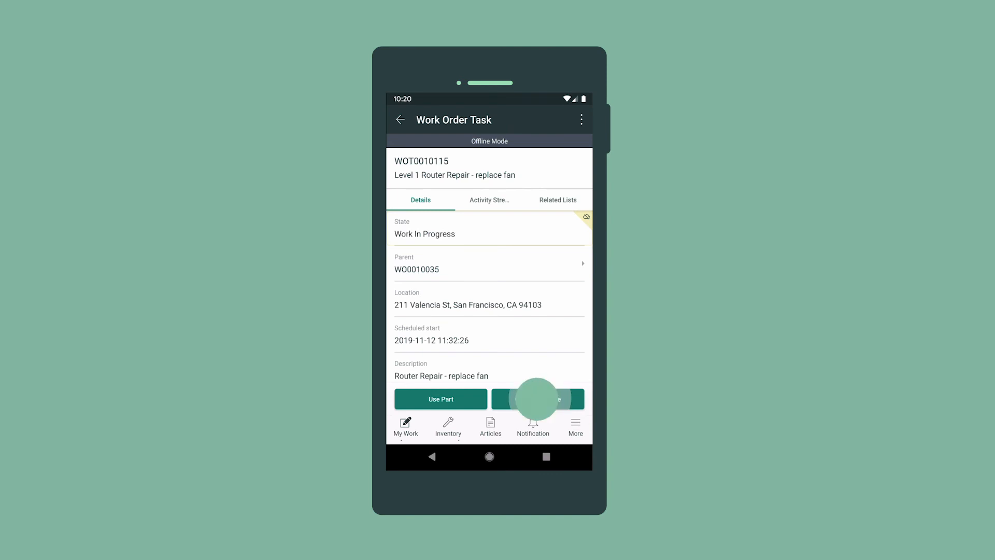
- Close the task complete with note 'Installed and tested new router fan'
click(538, 399)
text(Installed and tested new)
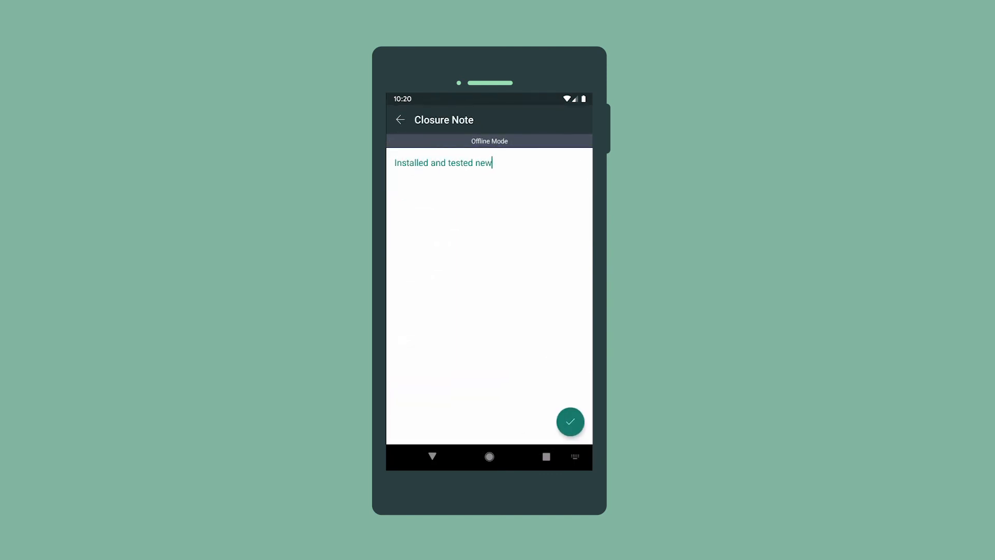
click(570, 422)
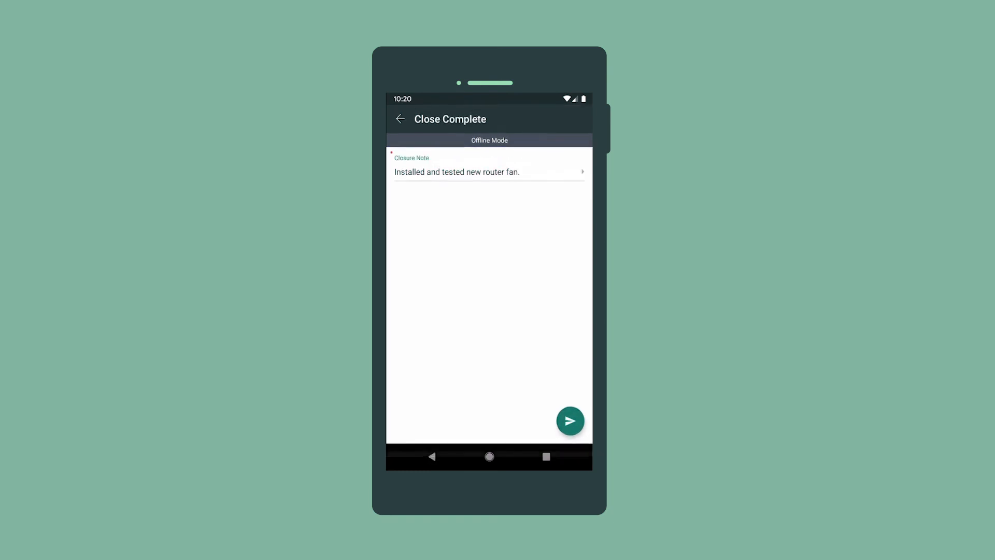
click(570, 421)
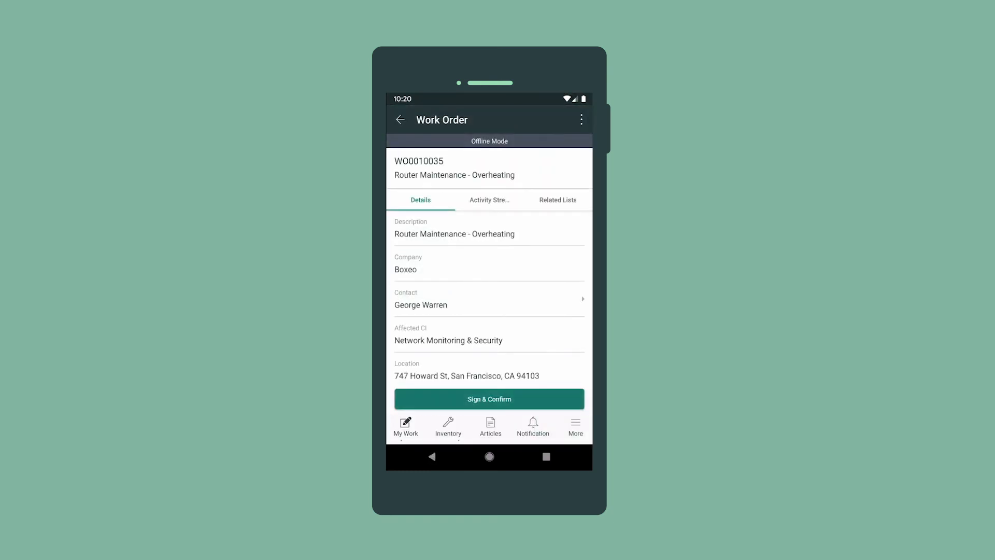
- Sign and confirm work order WO0010035, landing on the More page
click(488, 398)
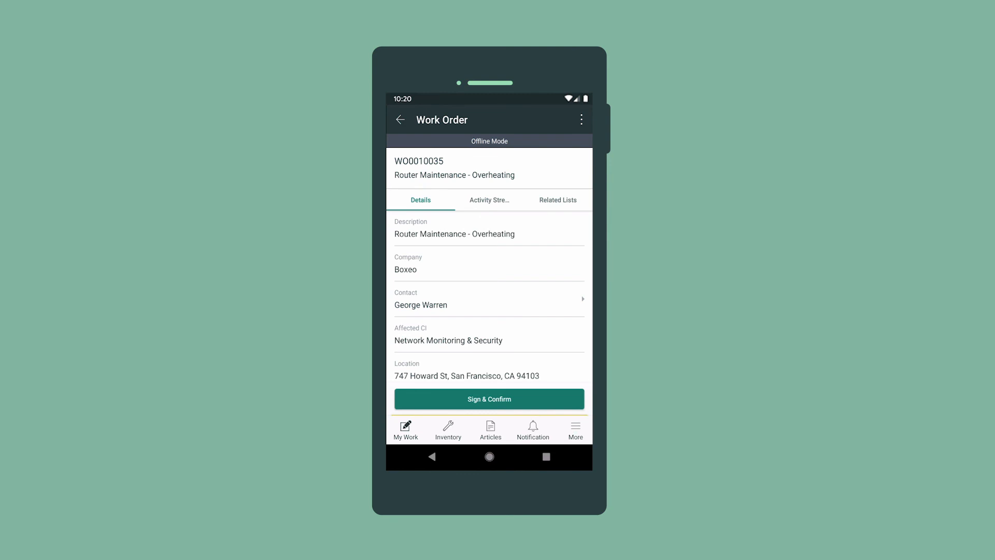
click(575, 430)
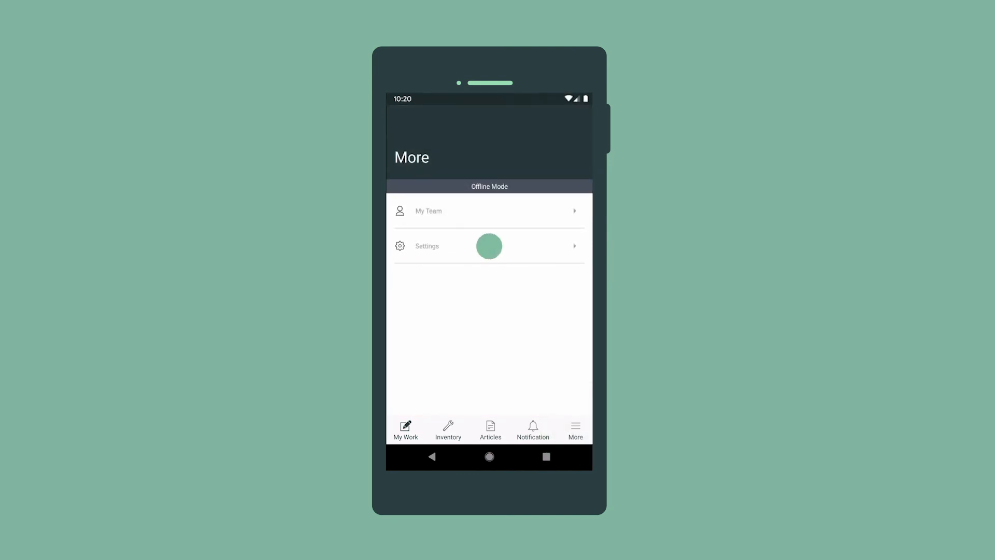
- Turn Offline Mode off in Settings and go online, syncing all outbox items
click(426, 247)
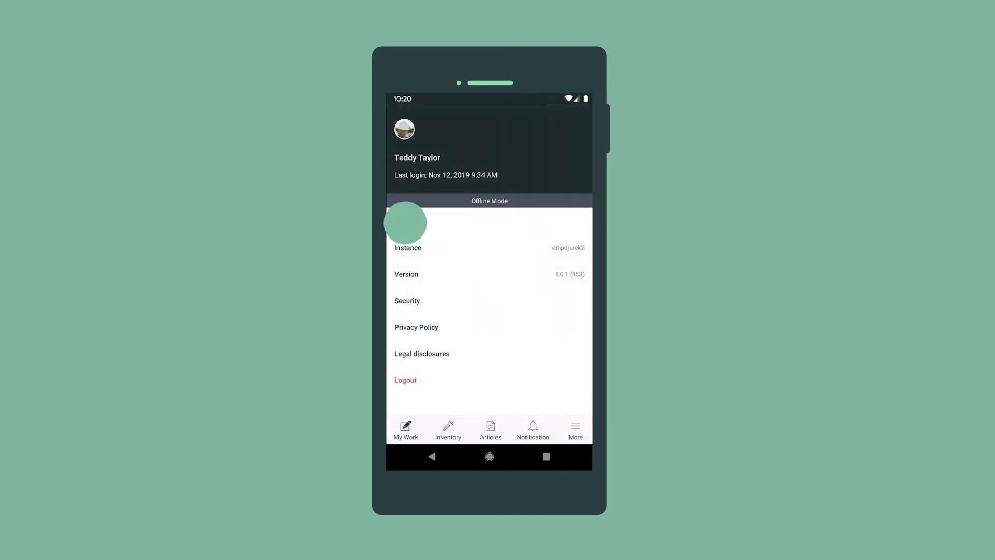
click(488, 200)
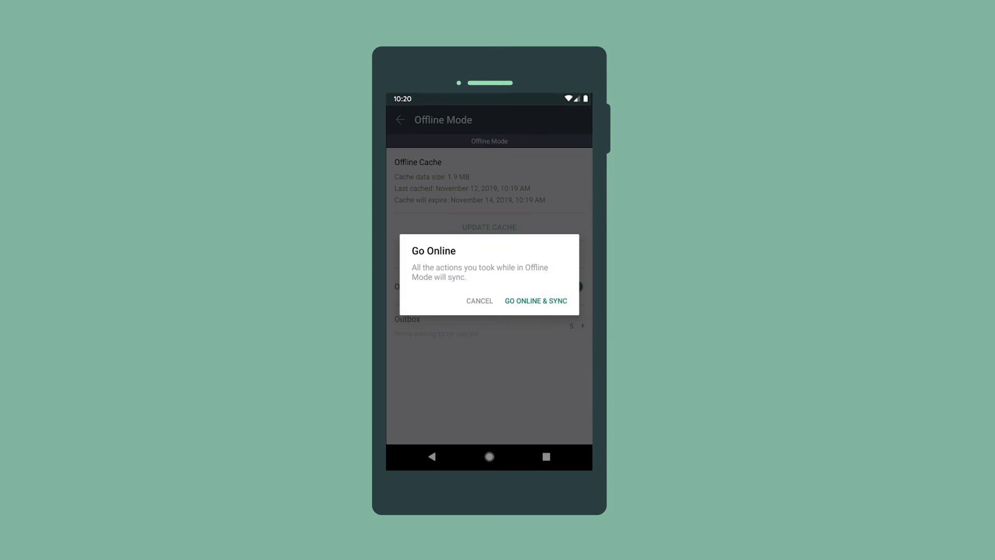
click(535, 300)
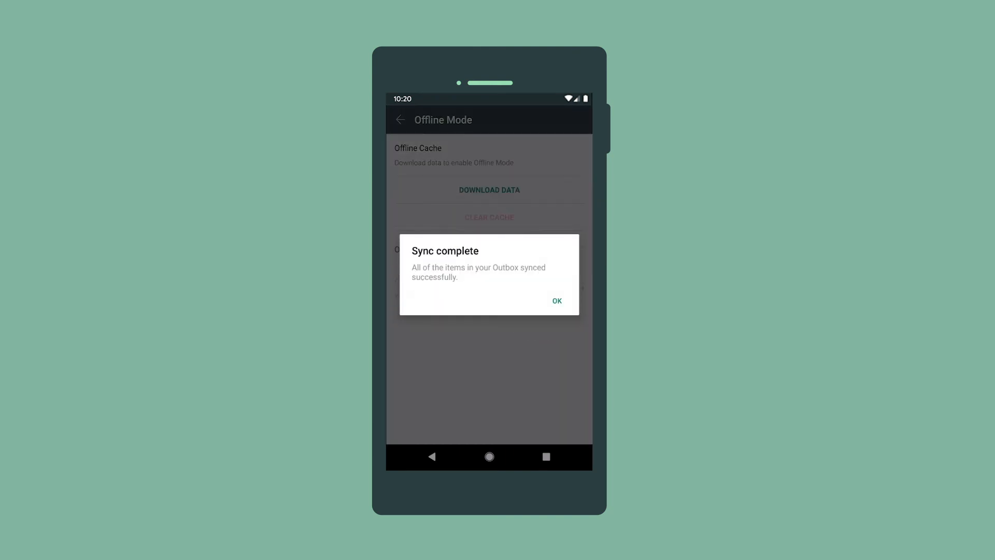
click(557, 300)
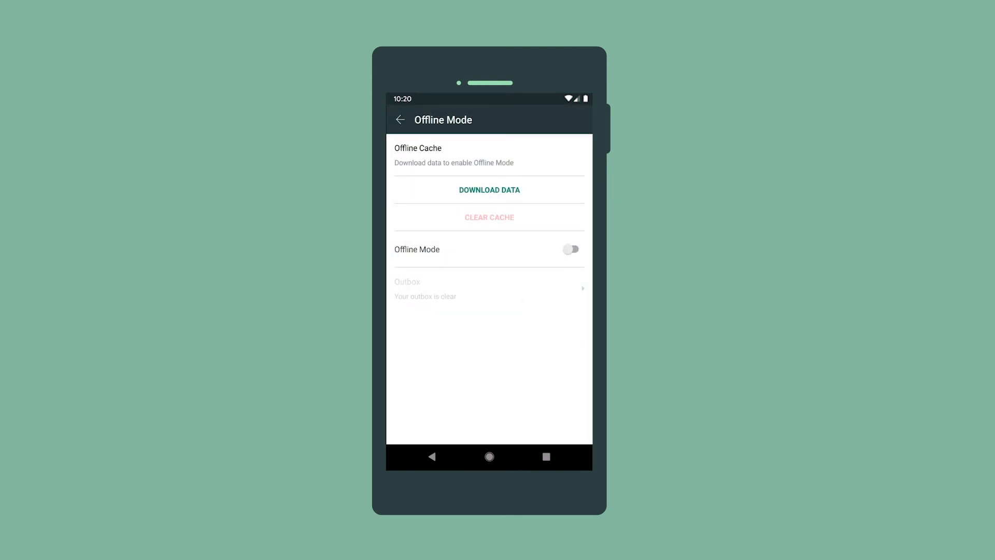